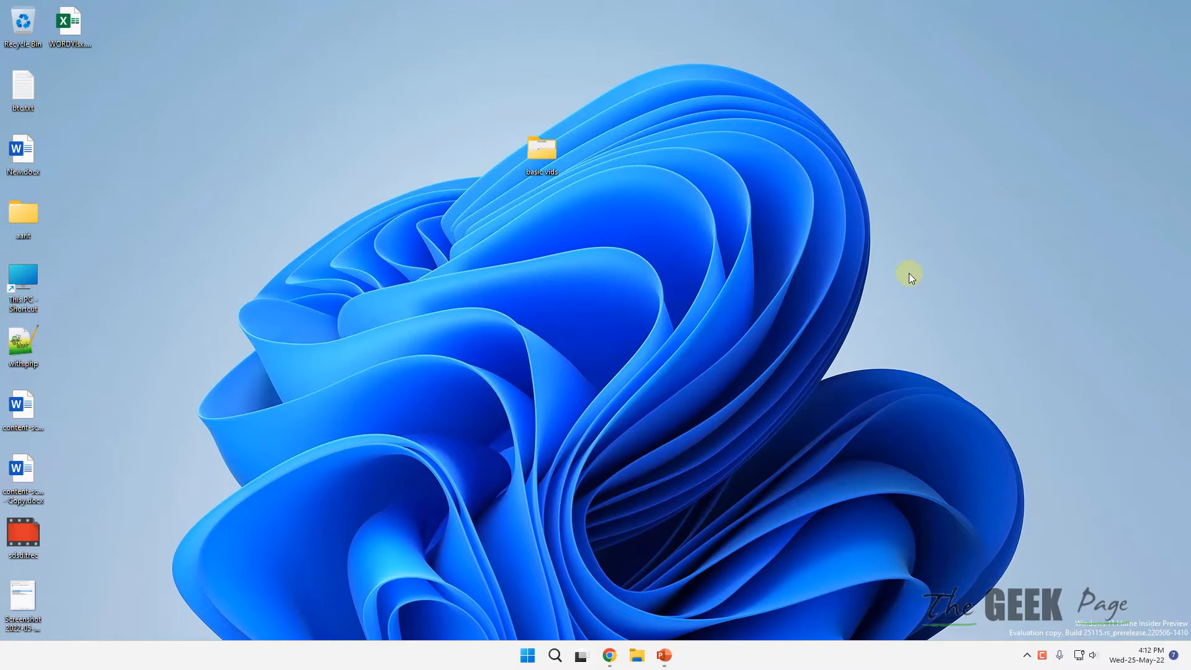
pyautogui.moveTo(752, 360)
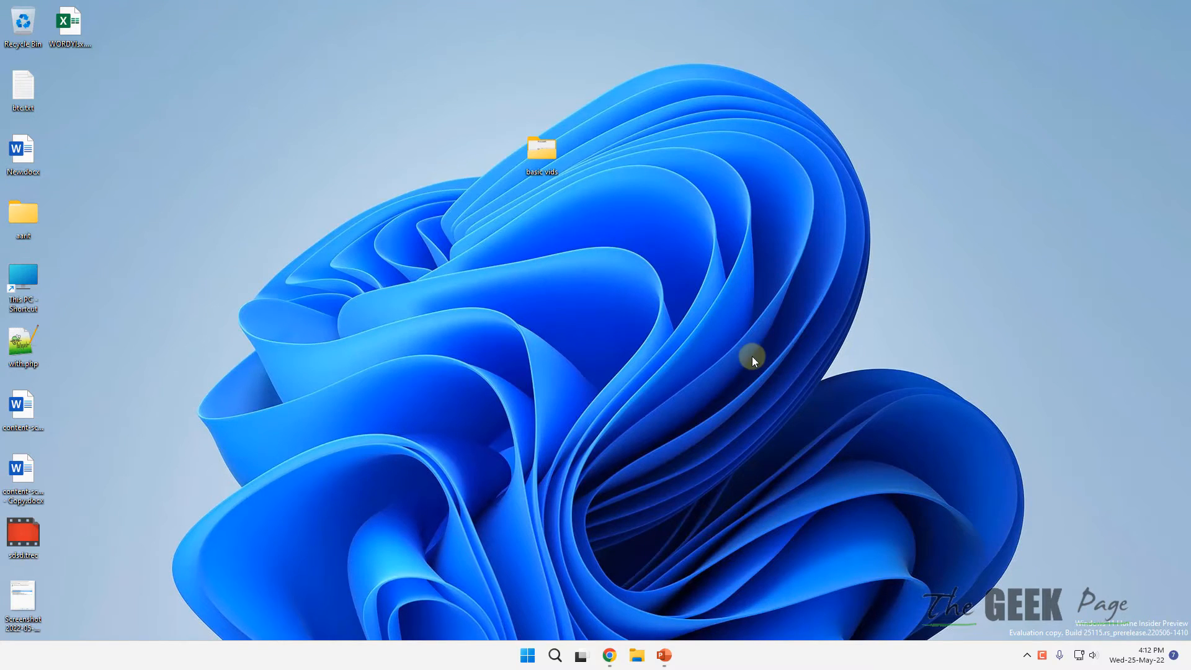
pyautogui.moveTo(677, 414)
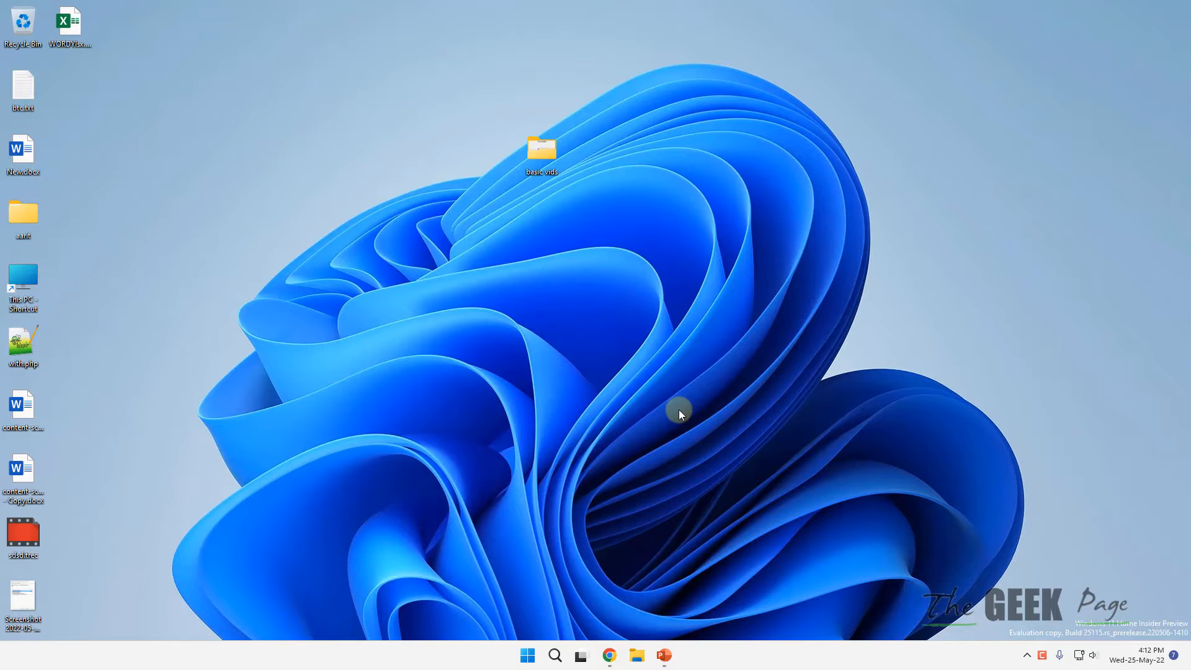
# - Bring up the Macro dialog for the invitations presentation from the View tab
pyautogui.click(664, 654)
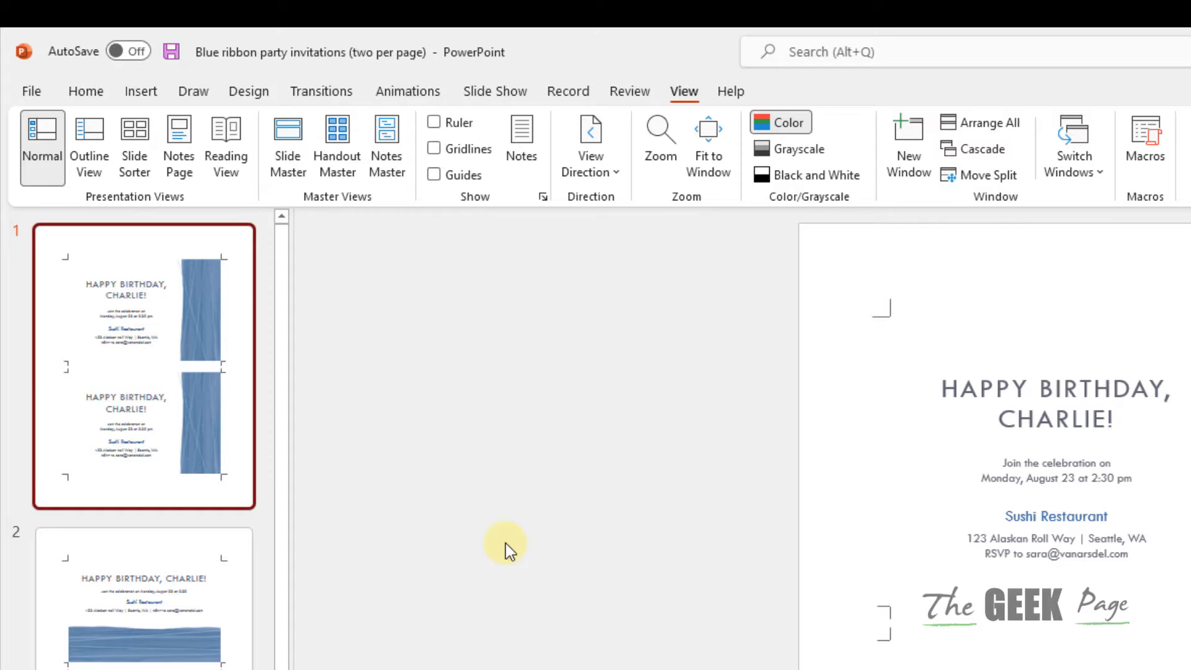
pyautogui.moveTo(238, 431)
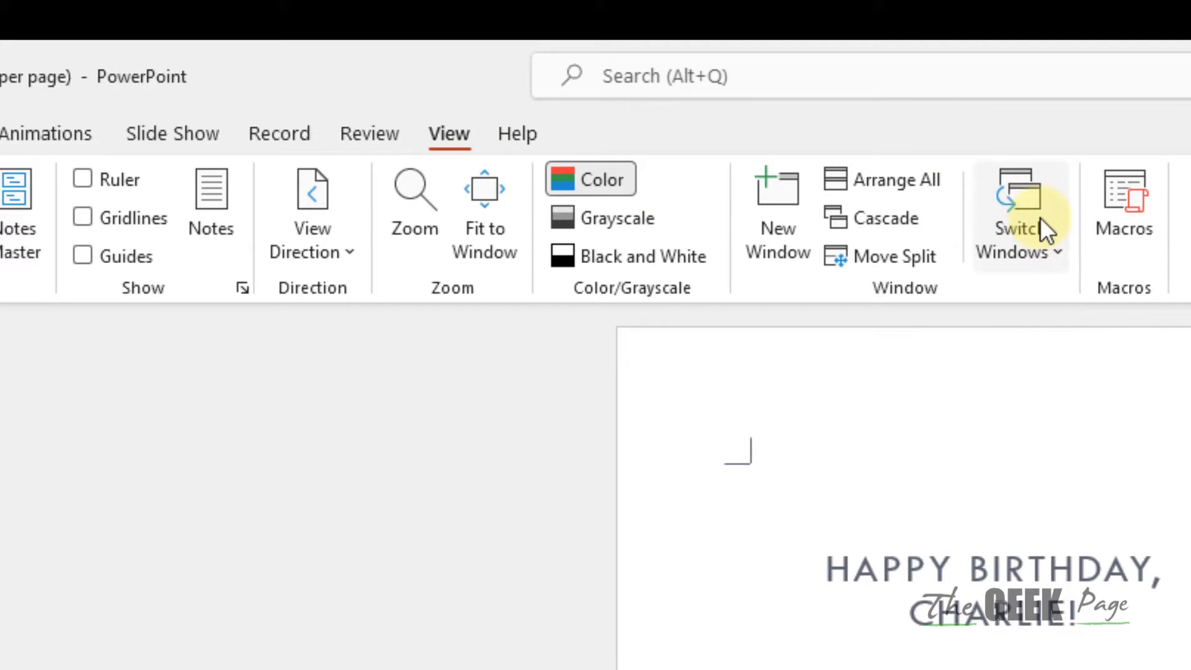
pyautogui.click(1123, 198)
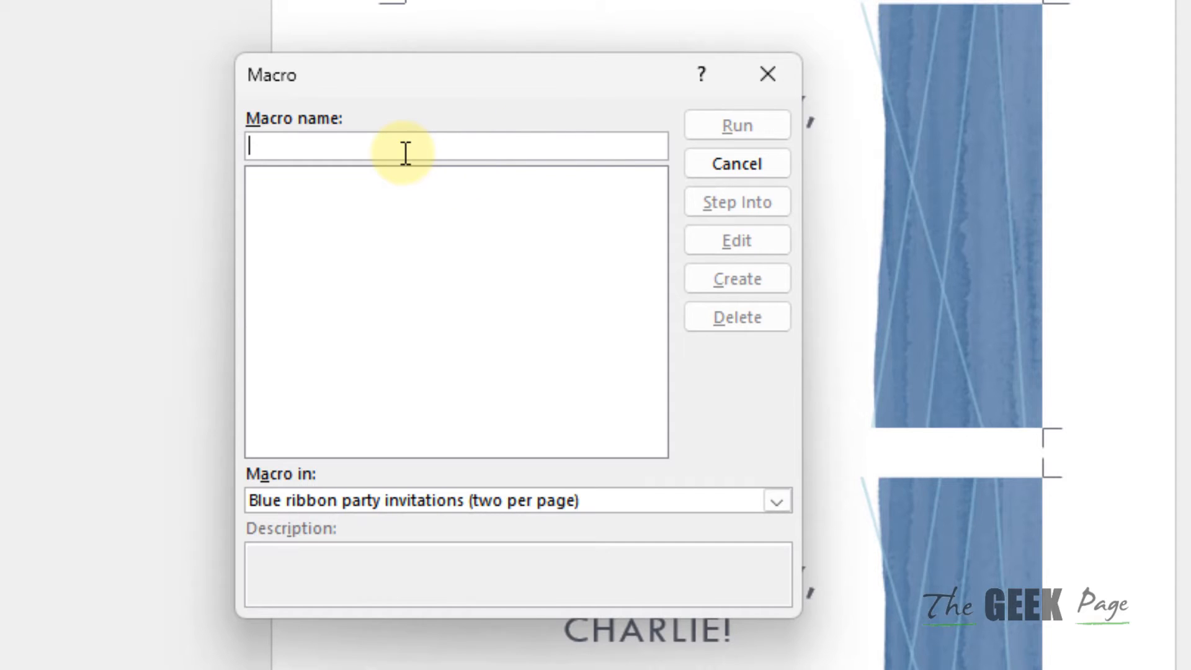
# - Create a new macro named 'sizer', opening its empty Sub in the VBA editor
pyautogui.write('size')
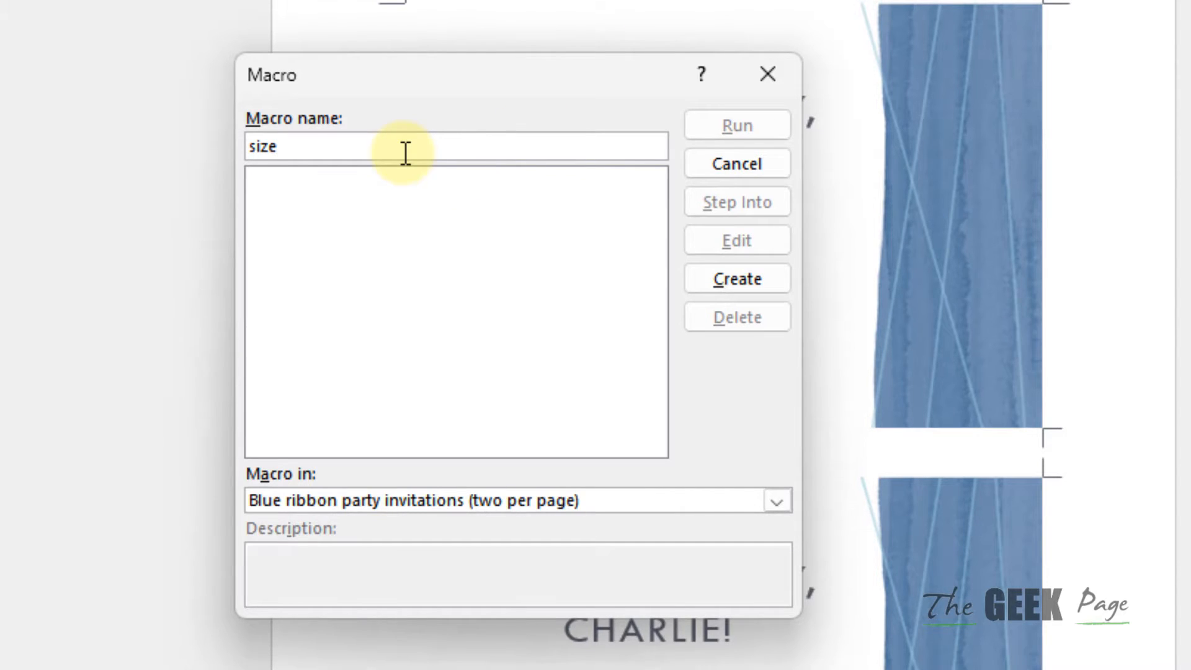
pyautogui.write('r')
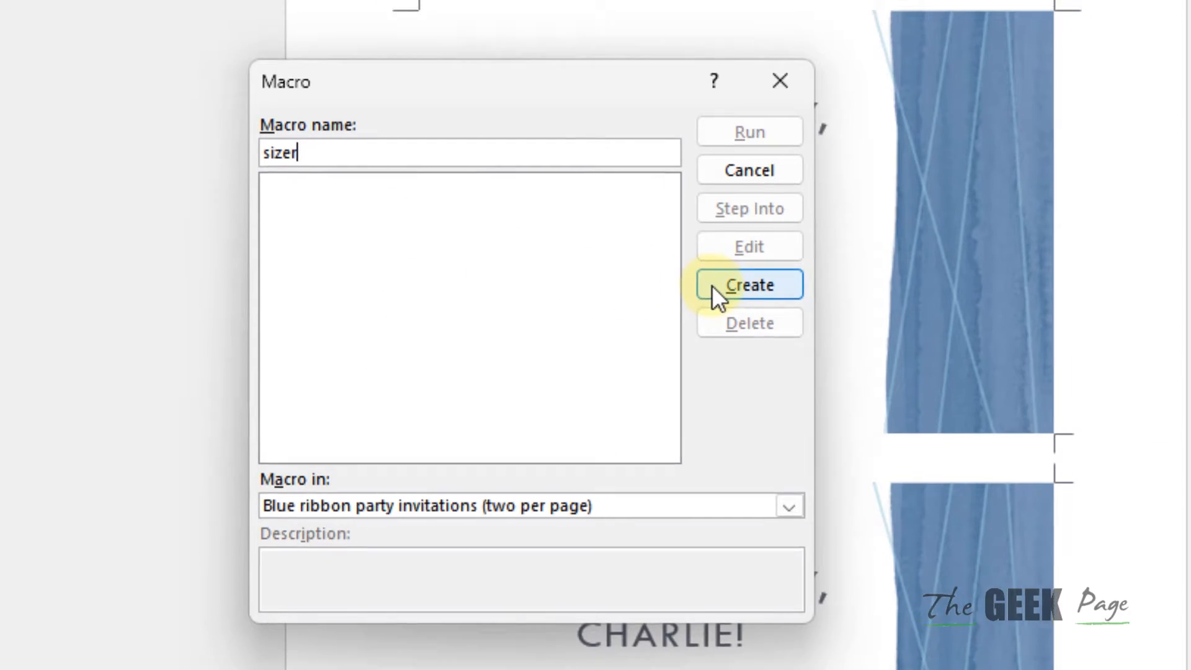
pyautogui.click(749, 284)
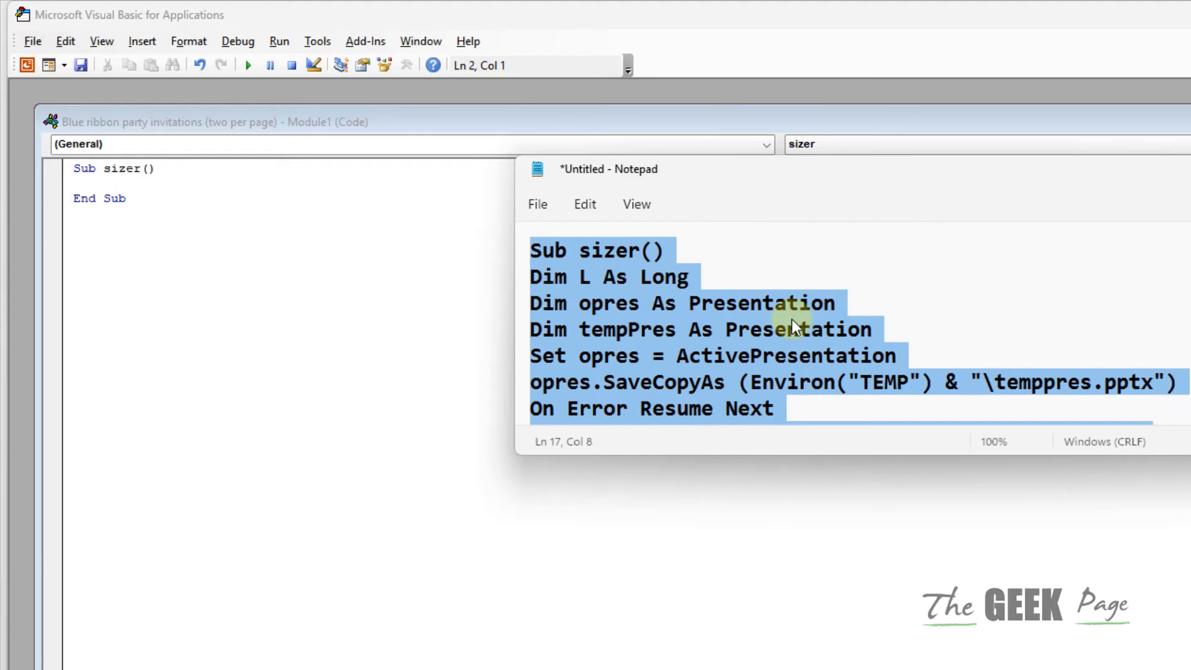
pyautogui.moveTo(1178, 180)
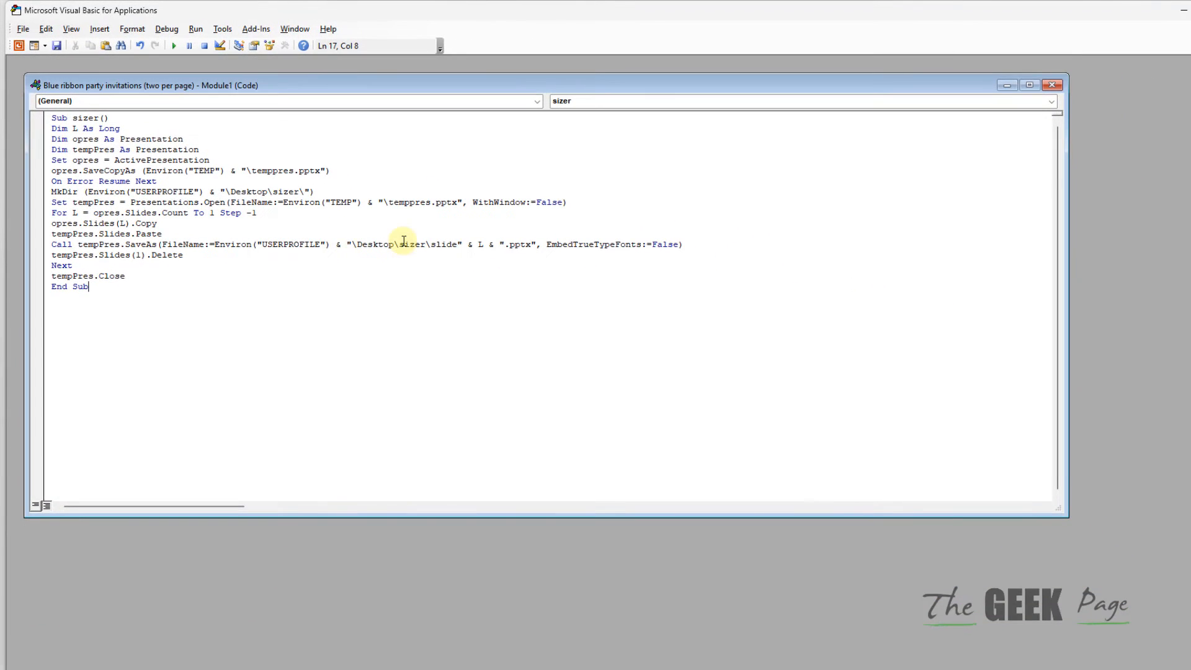
pyautogui.moveTo(927, 112)
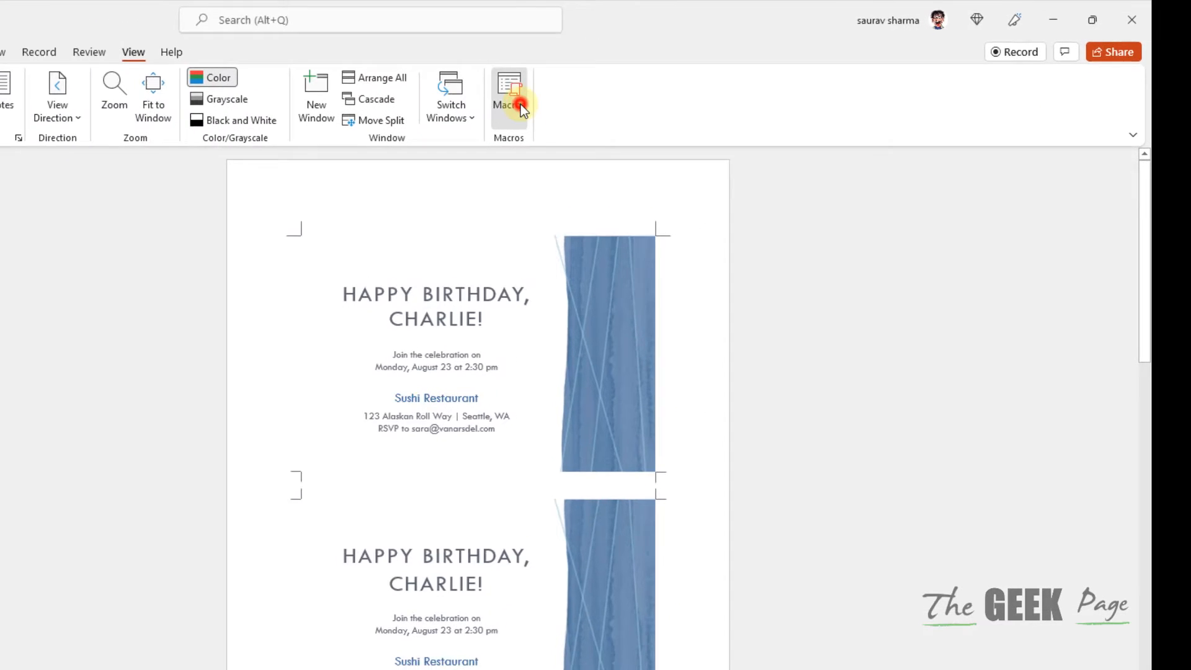
# - Run the sizer macro so each slide is exported to a sizer folder on the desktop
pyautogui.click(508, 87)
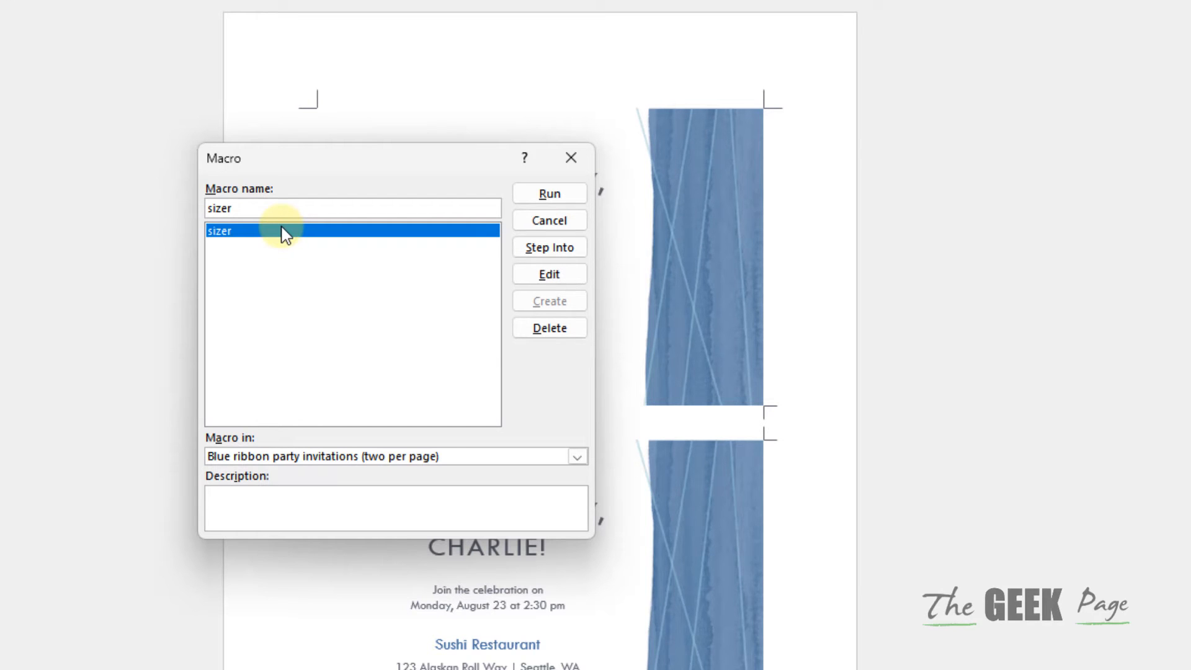
pyautogui.click(549, 193)
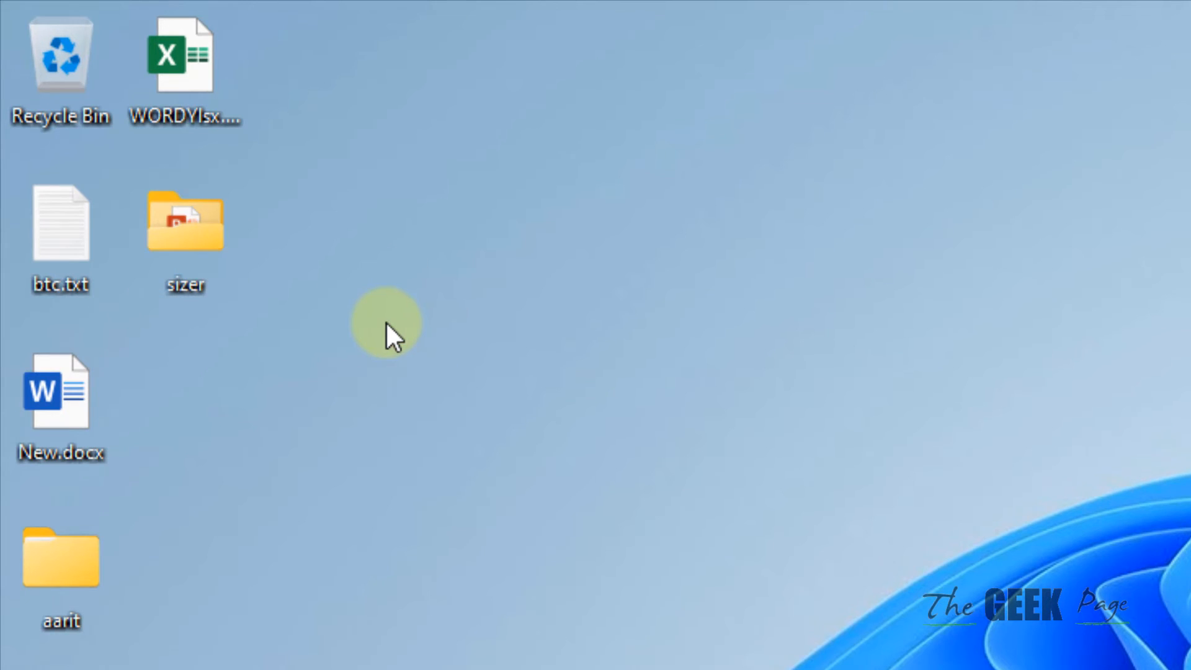
# - Show the desktop sizer folder in Details view listing slide1, slide2 and slide3 with sizes
pyautogui.doubleClick(186, 223)
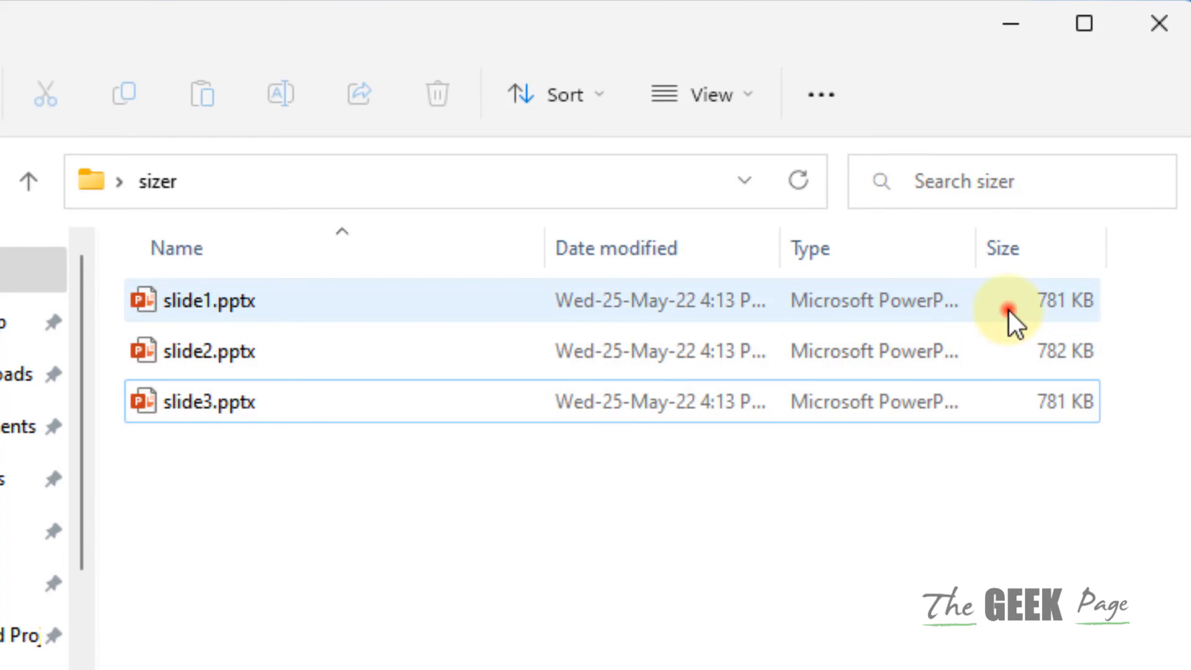
pyautogui.click(1074, 360)
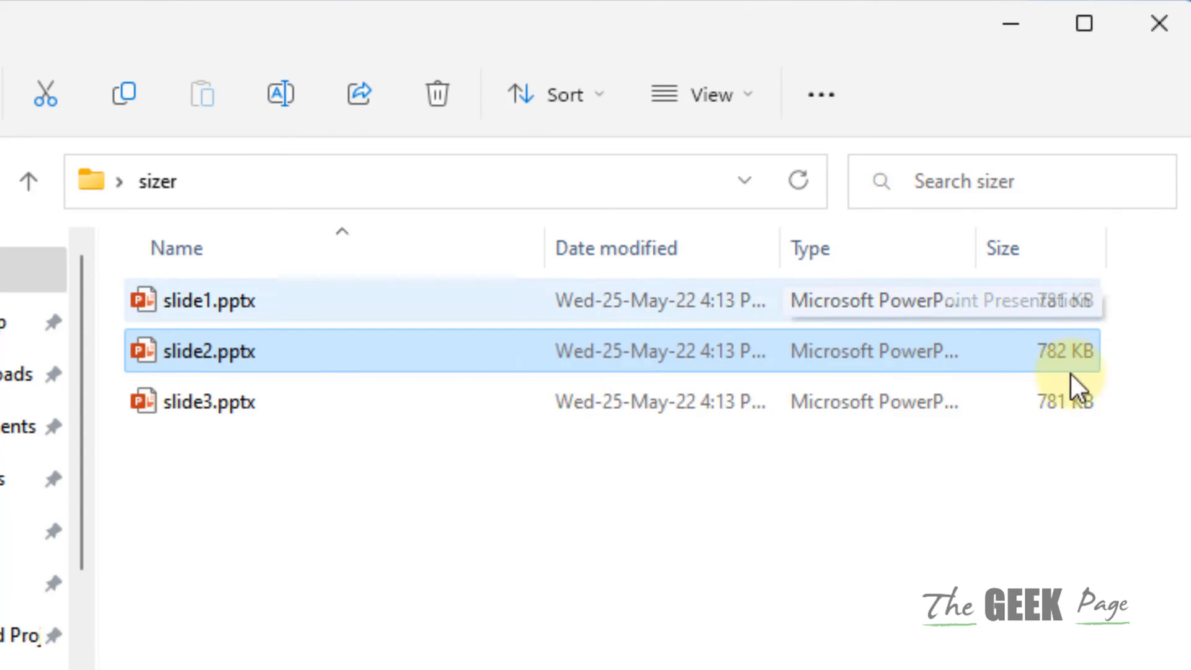
pyautogui.click(821, 95)
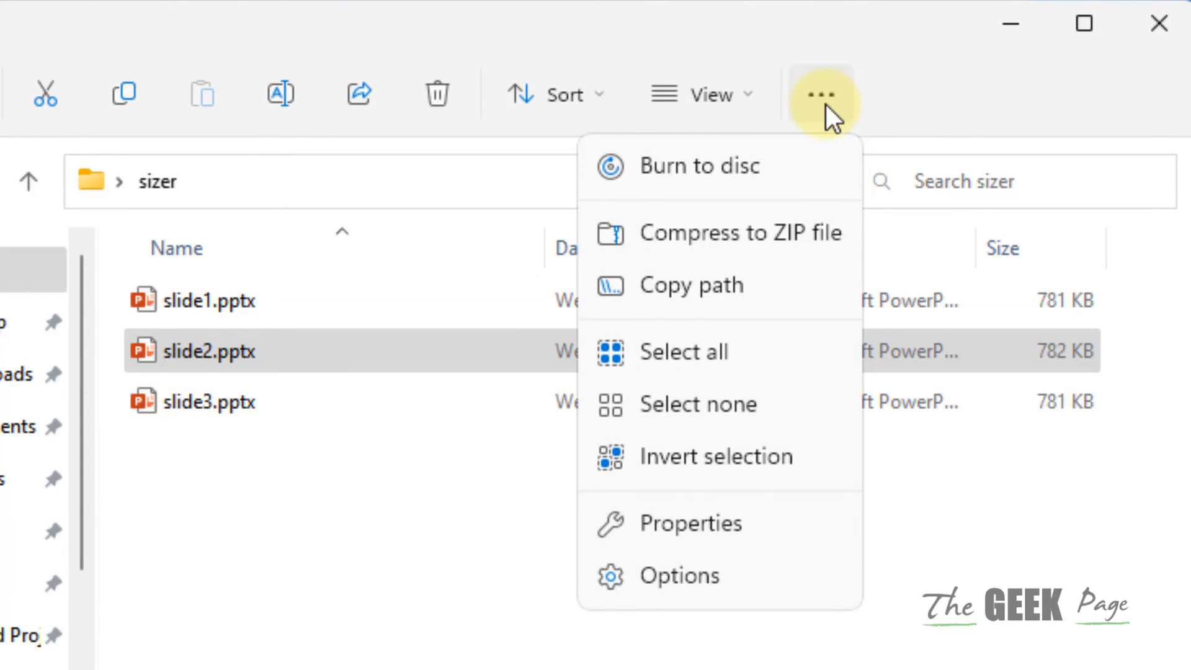
pyautogui.moveTo(836, 124)
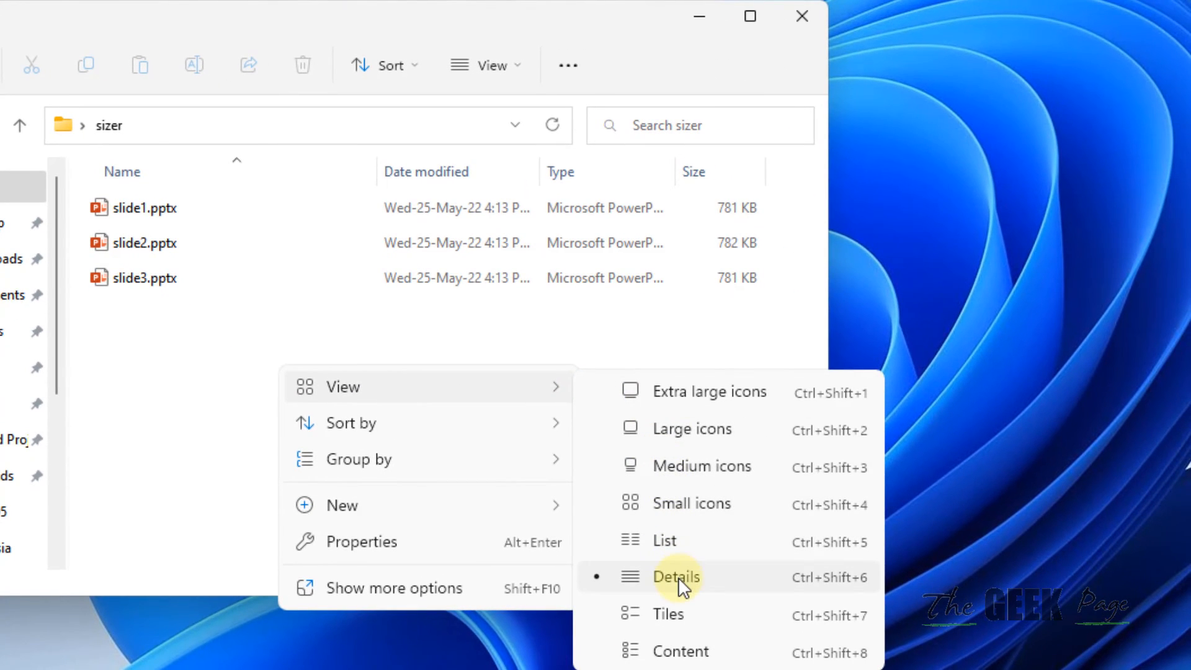
pyautogui.click(678, 577)
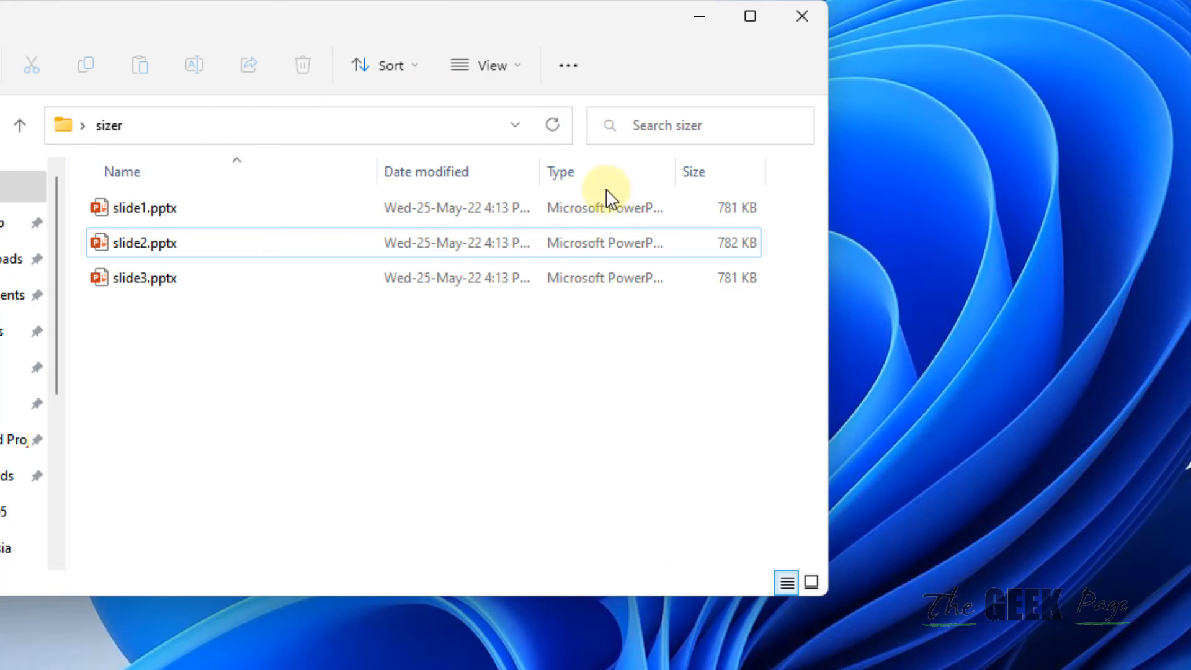
# - Check the properties of slide3.pptx, confirming it is about 780 KB
pyautogui.click(138, 278)
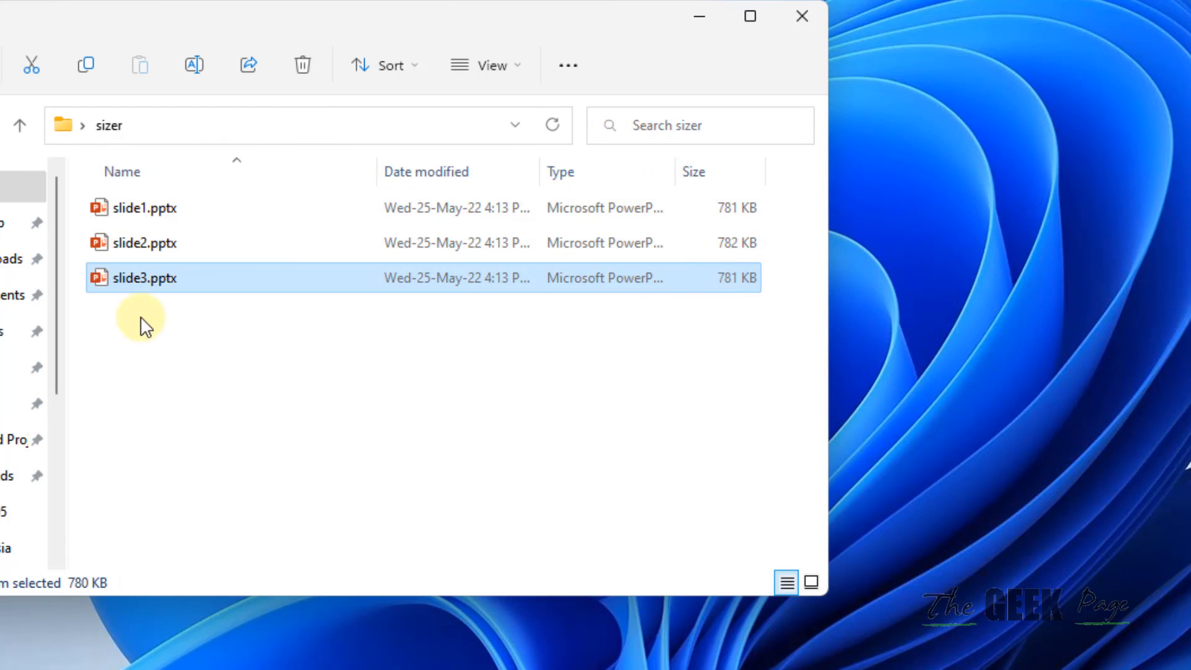
pyautogui.rightClick(141, 278)
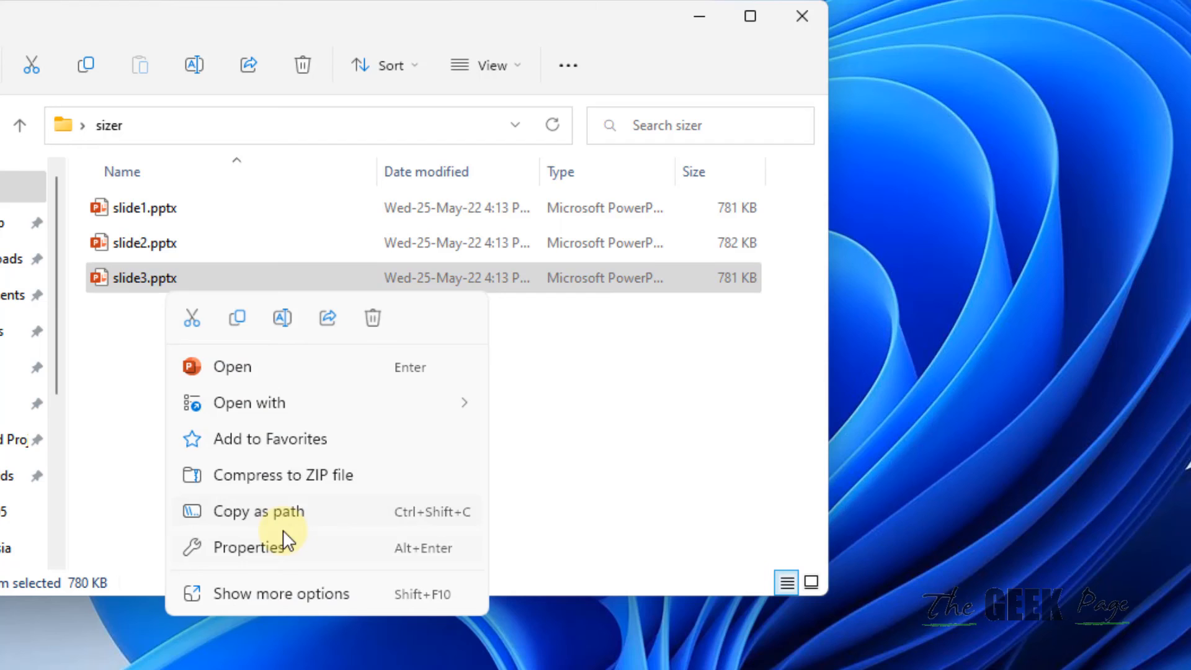
pyautogui.click(250, 548)
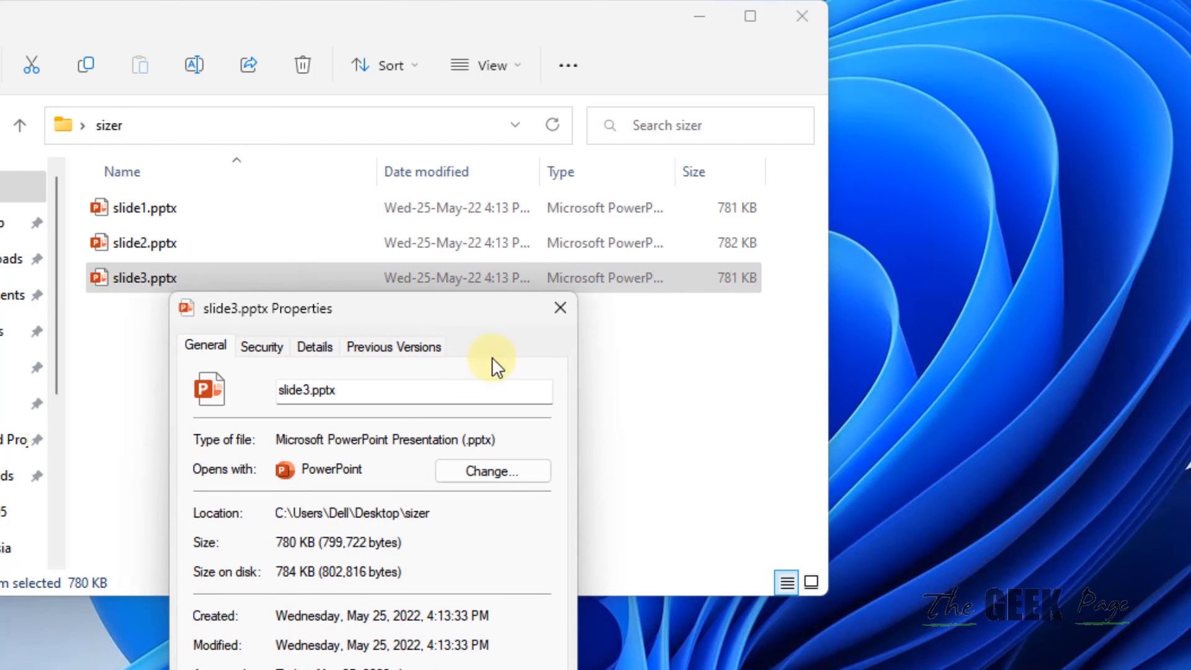
pyautogui.click(559, 307)
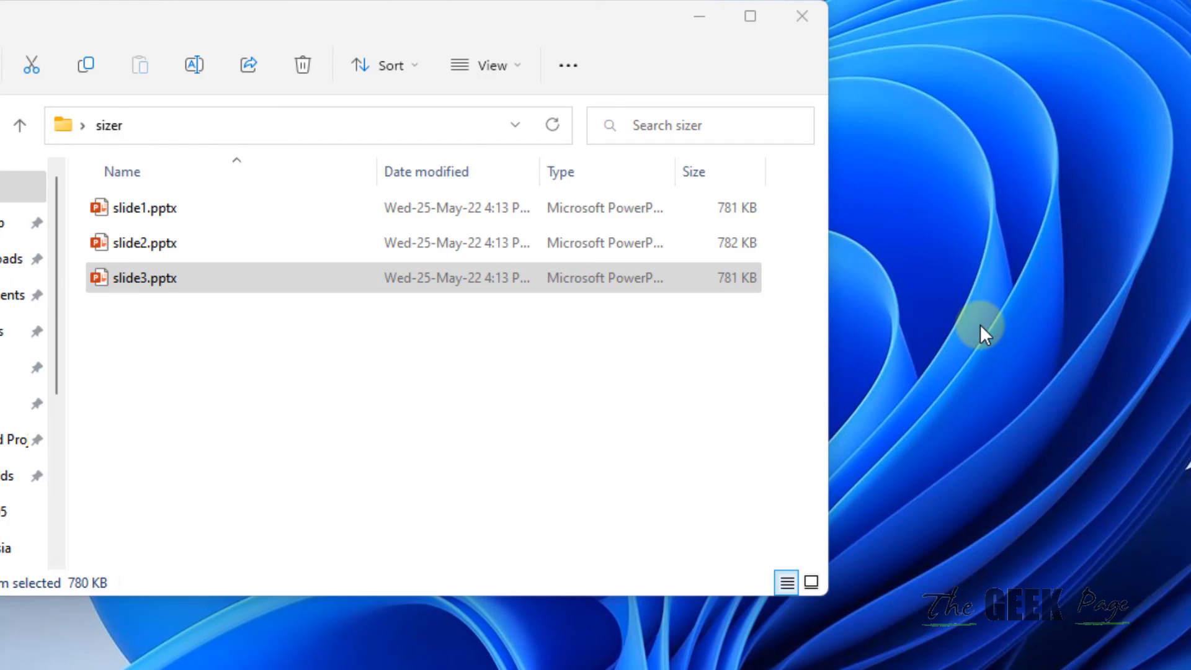